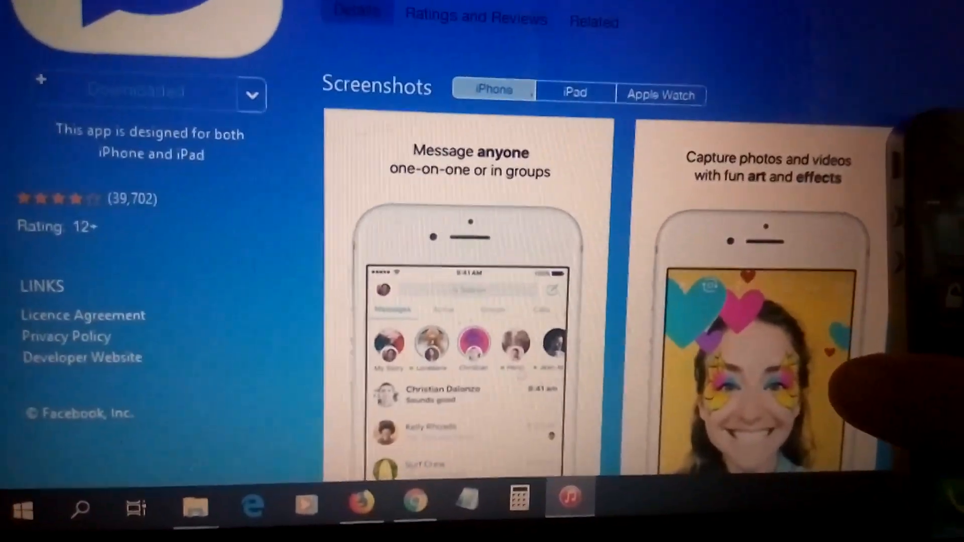
{"action": "scroll", "scroll_direction": "up", "scroll_amount": 3}
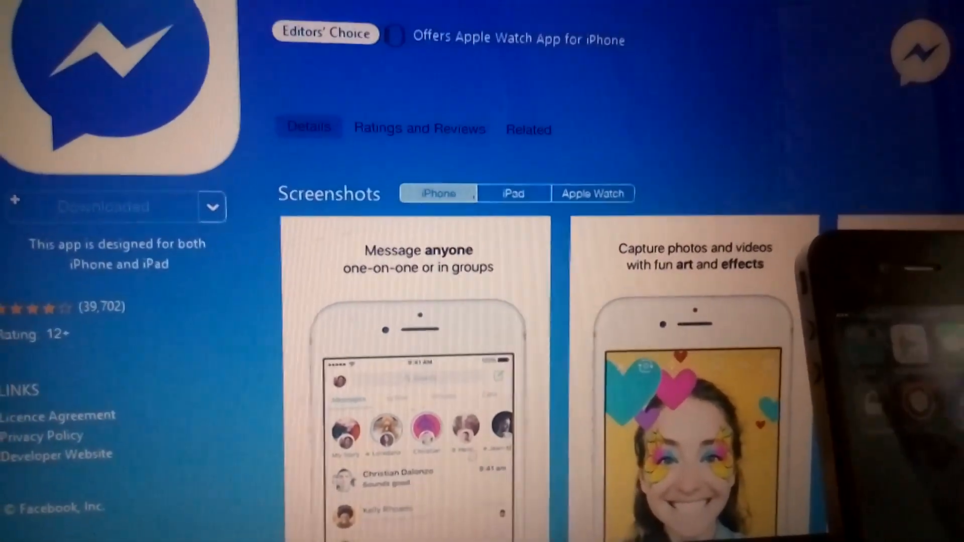